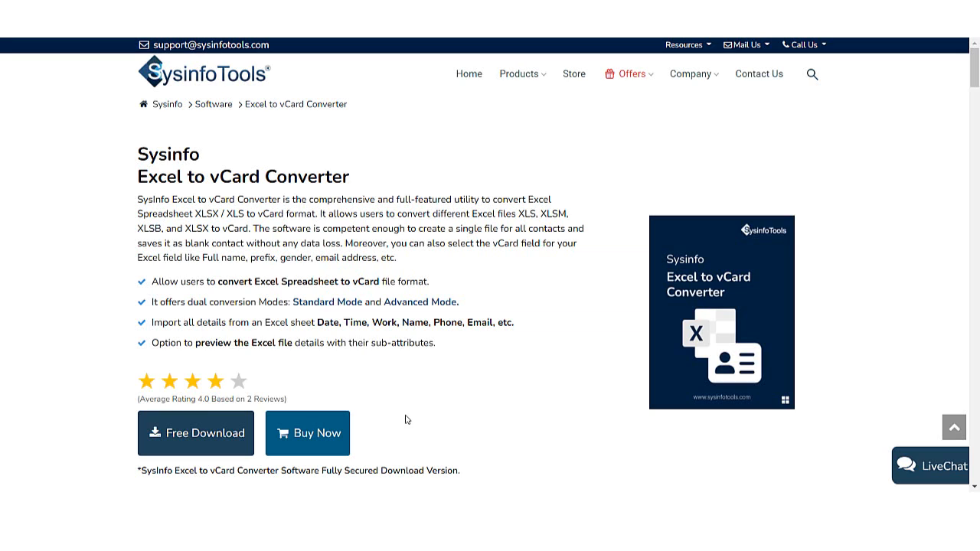
- Request the free download of Excel to vCard Converter from its SysinfoTools product page
{"action": "left_click", "coordinate": [196, 432]}
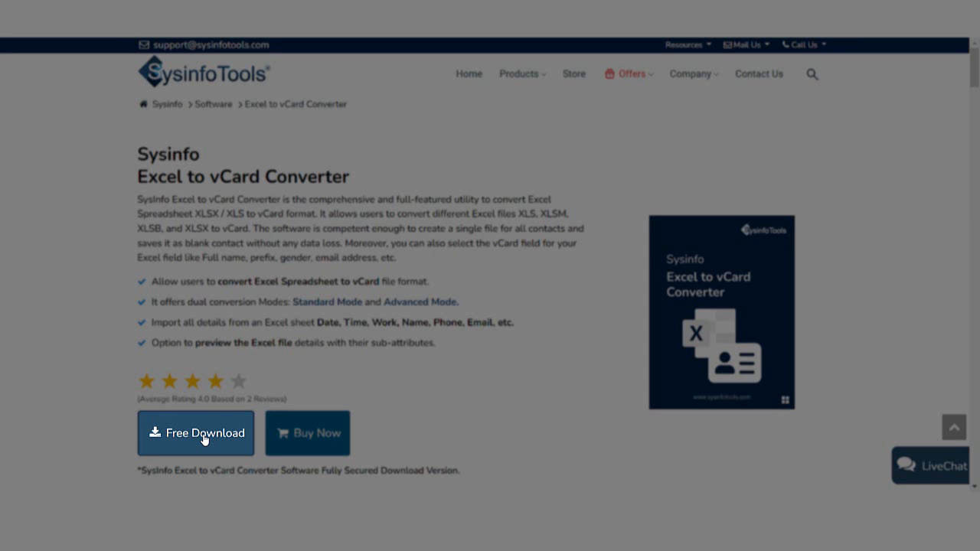
{"action": "left_click", "coordinate": [196, 432]}
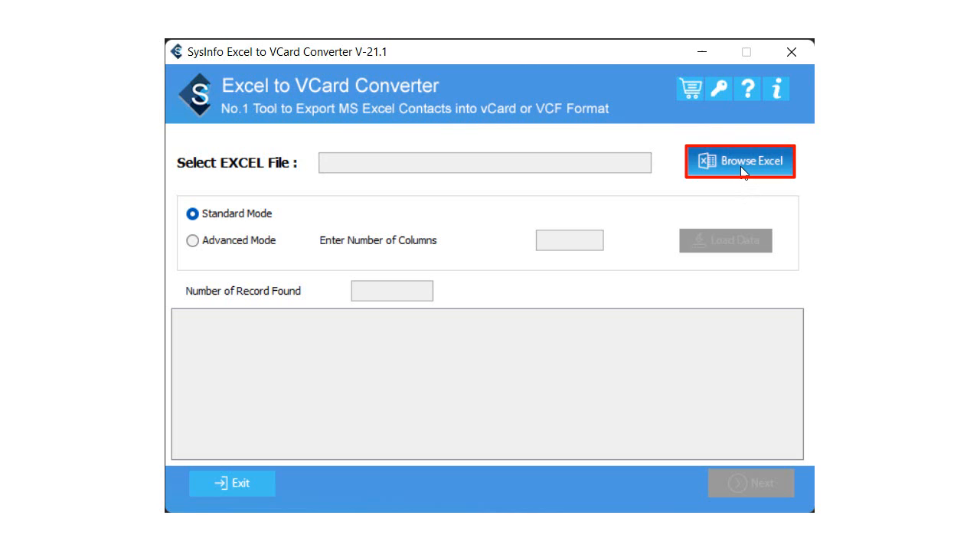
- Load Testing.xlsx from Sheet1, showing 25 contact records with Name, Mobile No, City and Email Id
{"action": "left_click", "coordinate": [739, 160]}
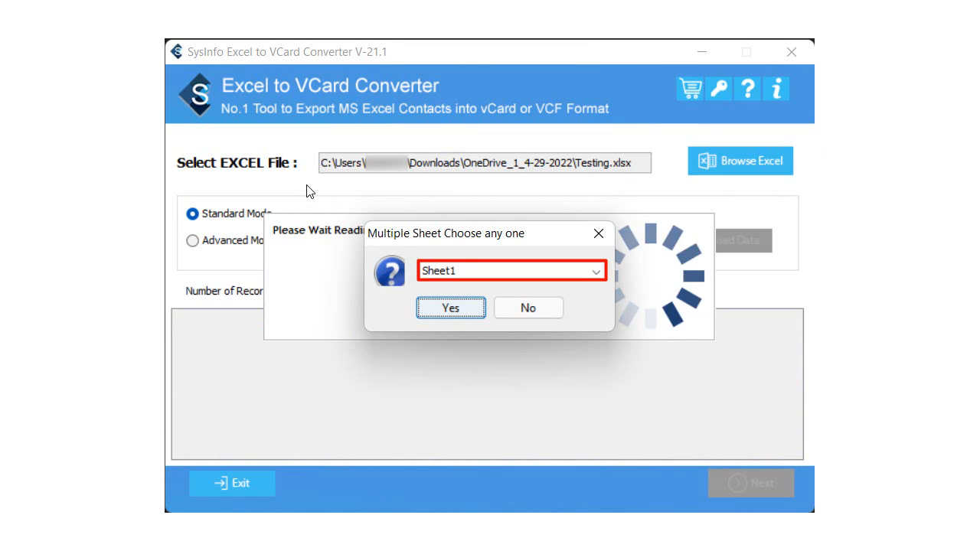
{"action": "left_click", "coordinate": [450, 306]}
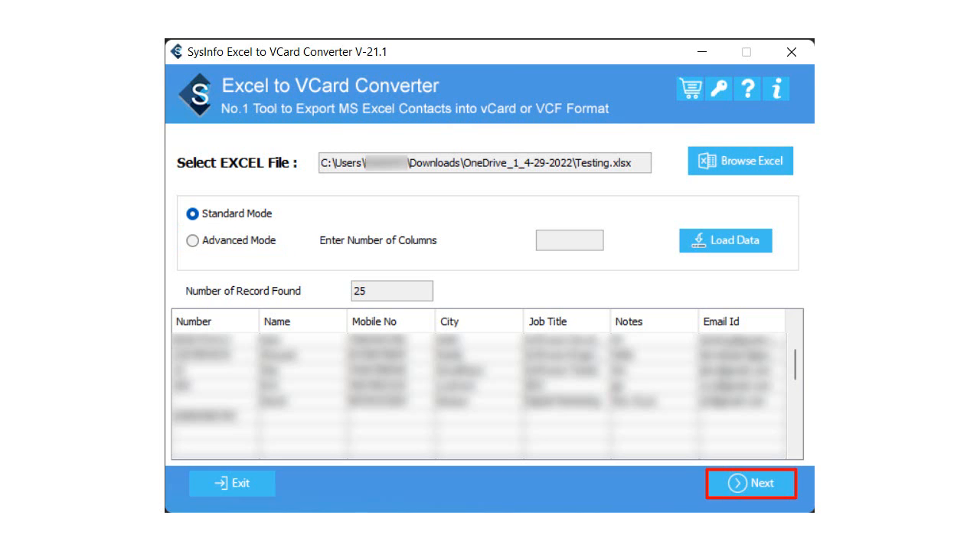
- Move to field mapping and choose Number as the Excel field paired with vCard FirstName
{"action": "left_click", "coordinate": [750, 484]}
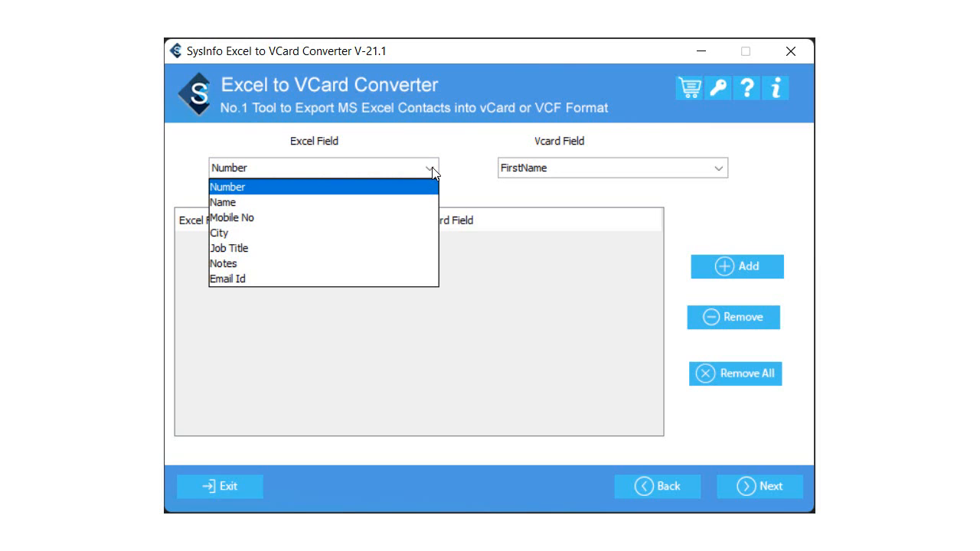
{"action": "left_click", "coordinate": [227, 187]}
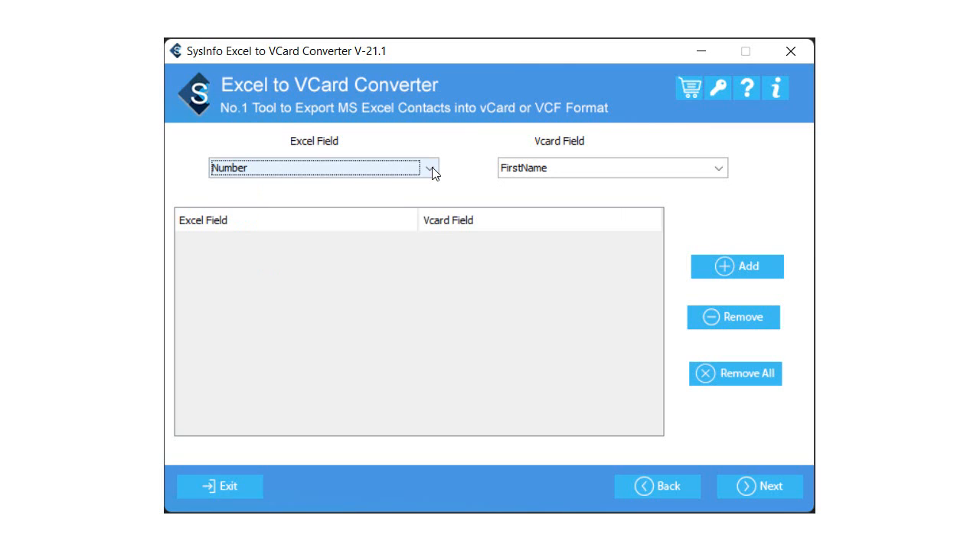
{"action": "left_click", "coordinate": [717, 166]}
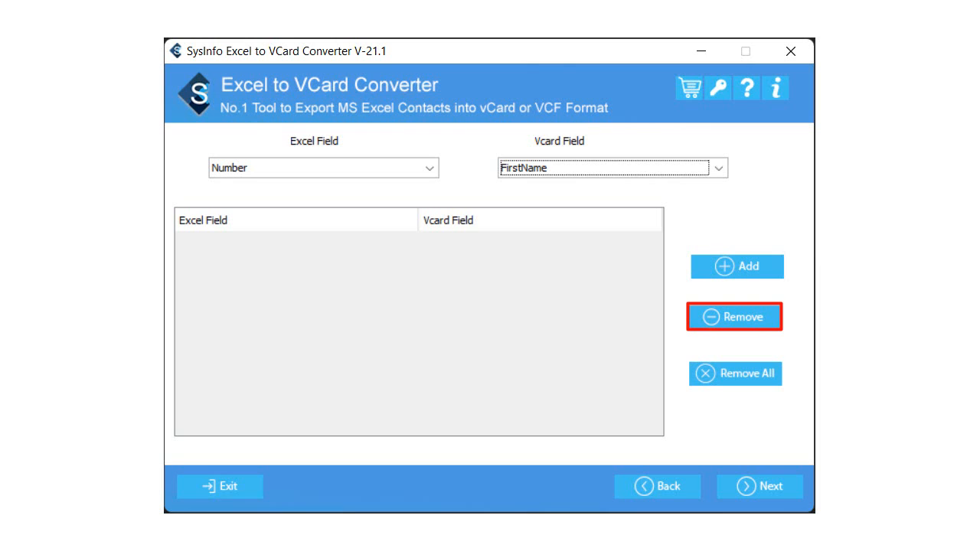
{"action": "mouse_move", "coordinate": [733, 316]}
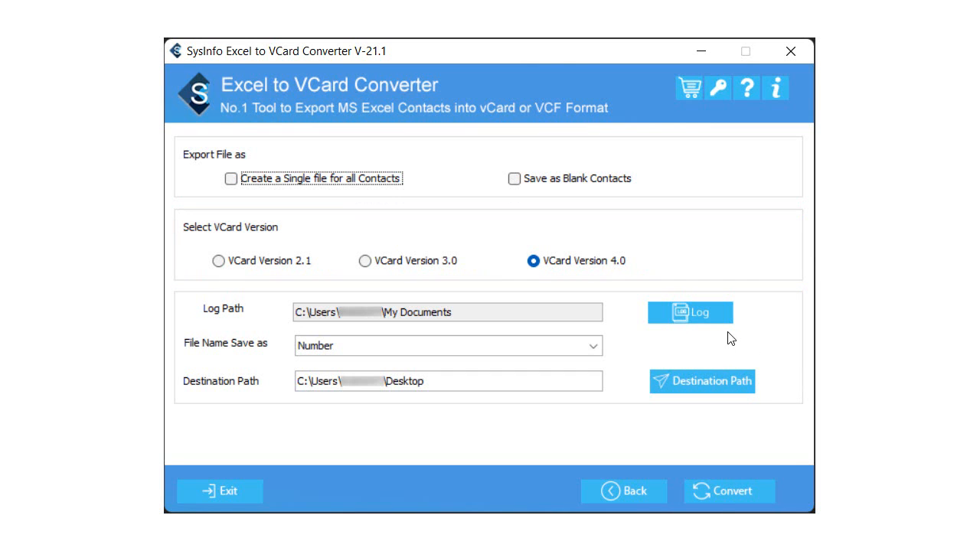
- Set the conversion log folder to Documents, keeping vCard 4.0, Number file names and Desktop destination
{"action": "left_click", "coordinate": [689, 312]}
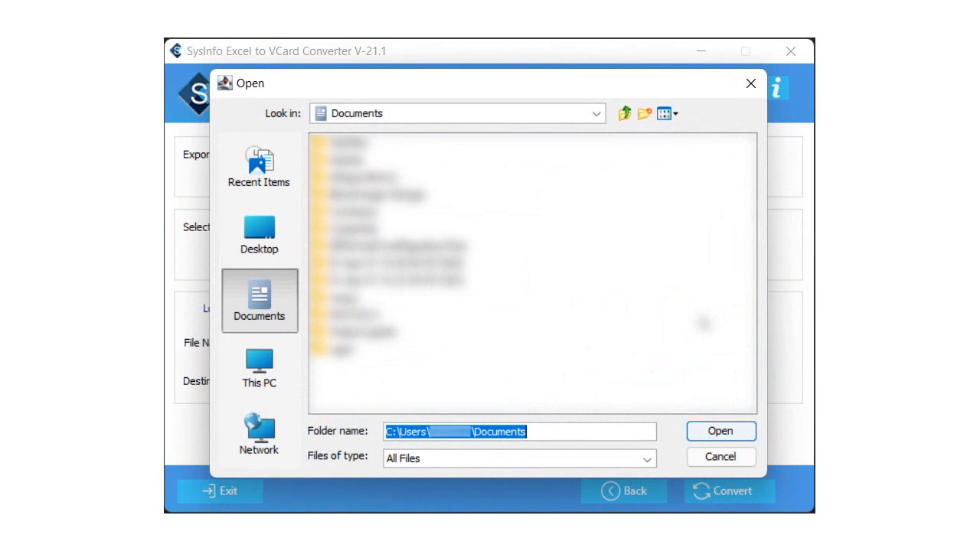
{"action": "left_click", "coordinate": [720, 432]}
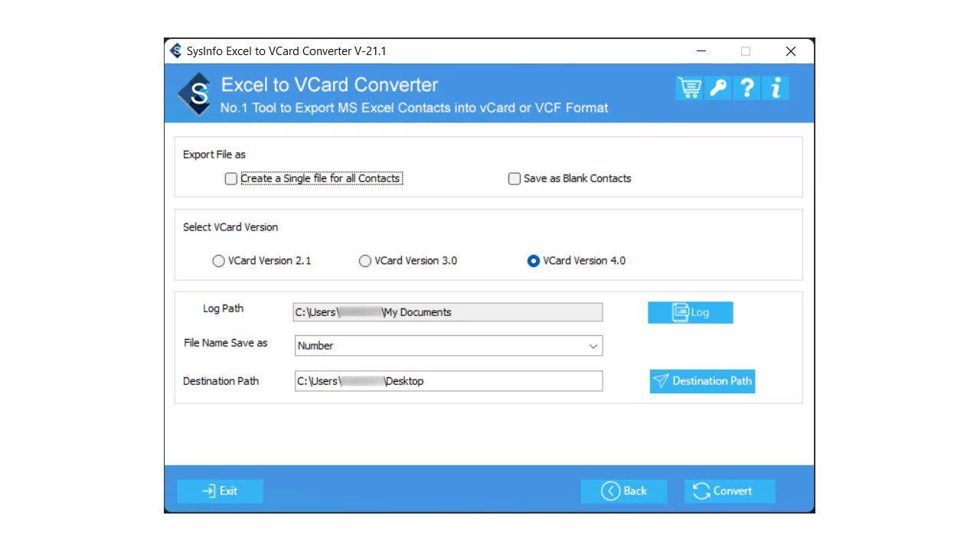
{"action": "mouse_move", "coordinate": [702, 381]}
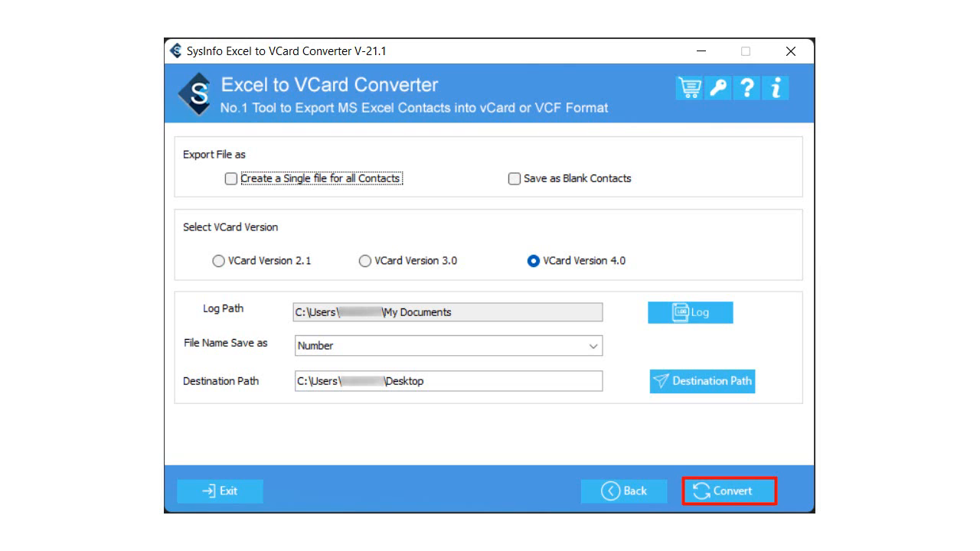
- Convert the contacts, producing a Completed report of 25 rows exported as 25 vCards
{"action": "left_click", "coordinate": [729, 490]}
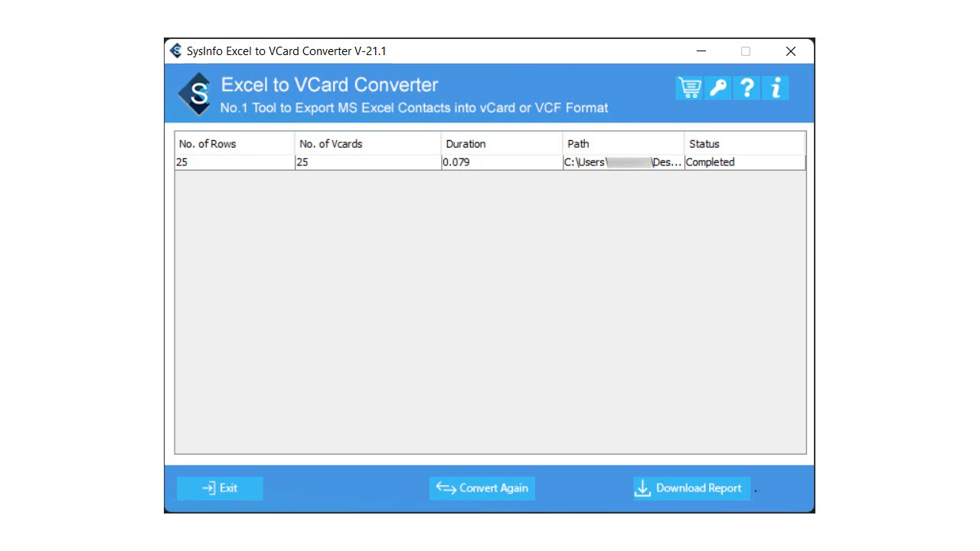
{"action": "mouse_move", "coordinate": [481, 488]}
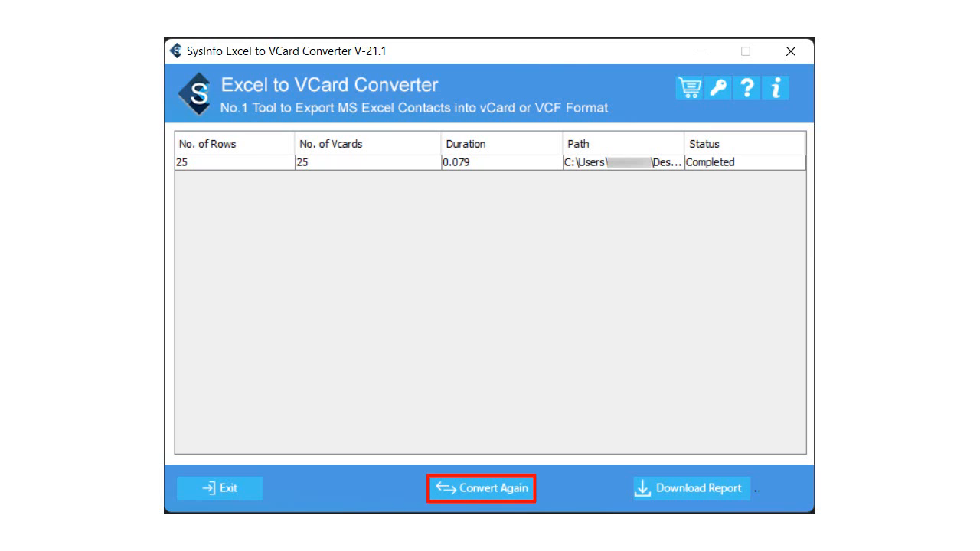